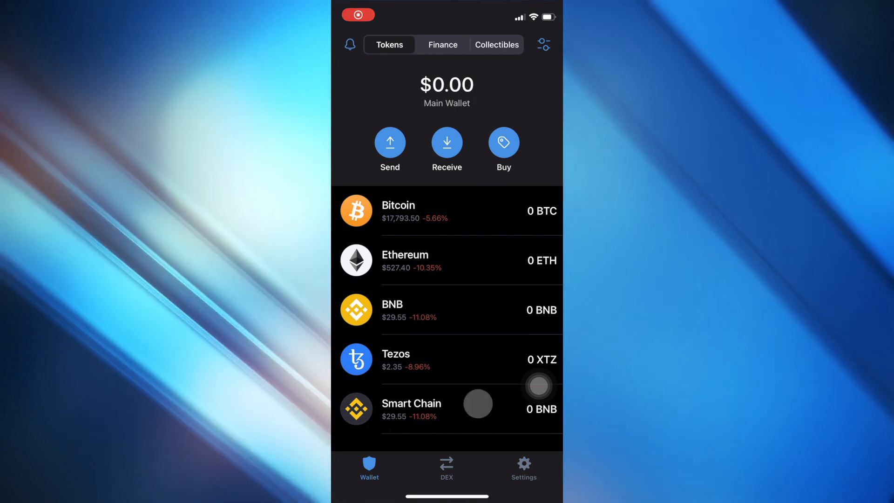
# Go to Settings and open the Wallets list showing Main Wallet
pyautogui.click(524, 467)
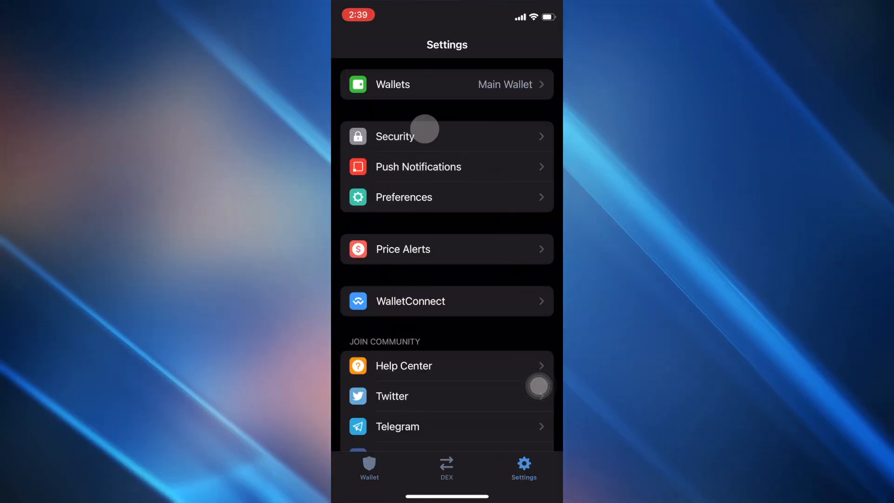
pyautogui.click(446, 84)
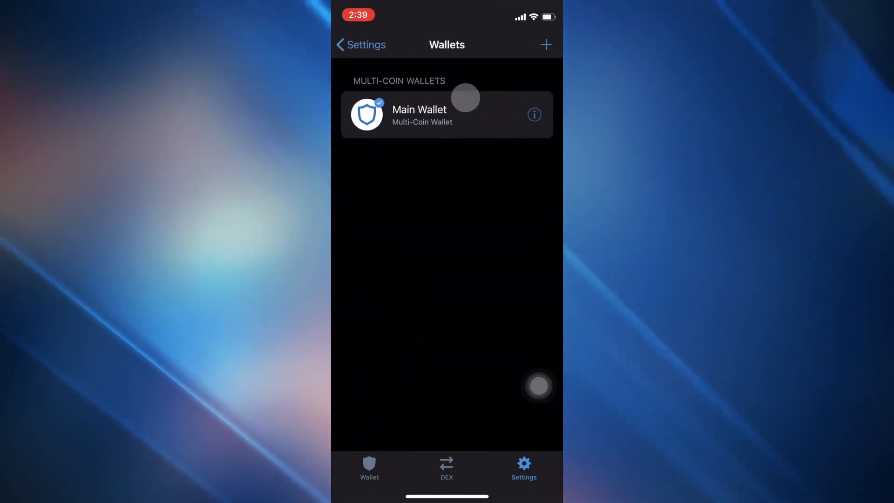
# From Main Wallet's management options, view its public keys, then reveal the recovery phrase
pyautogui.click(534, 114)
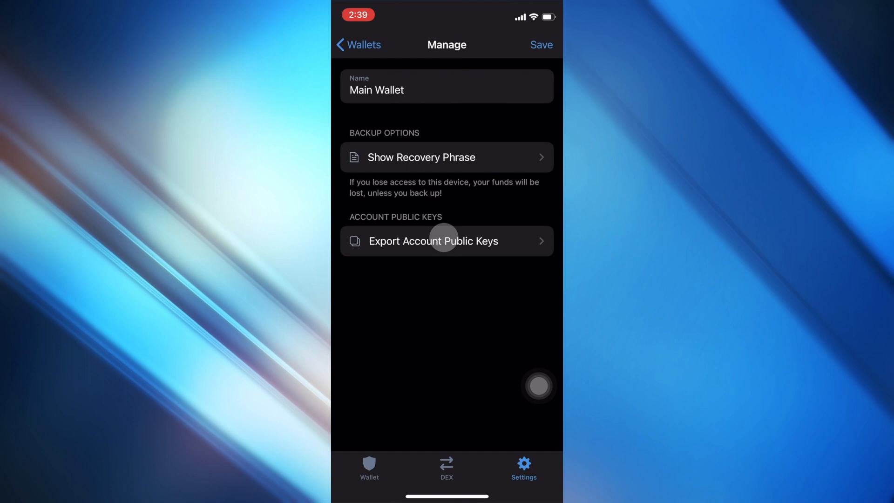
pyautogui.click(446, 241)
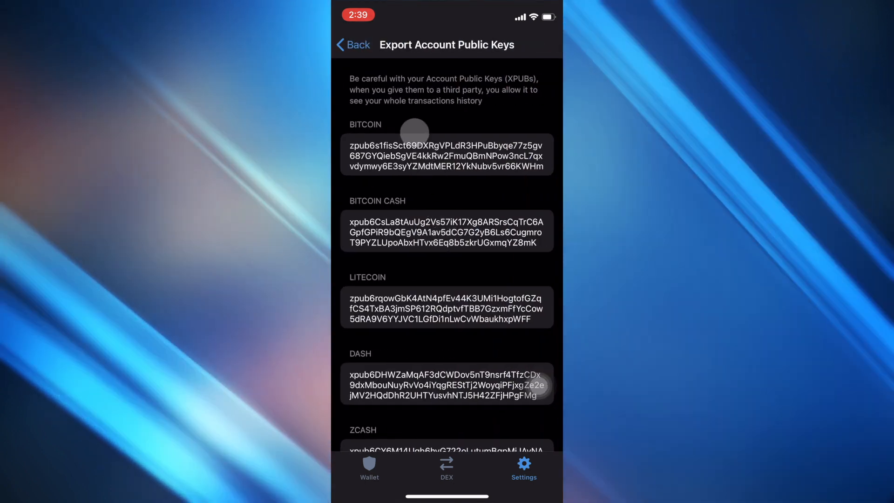
pyautogui.click(352, 45)
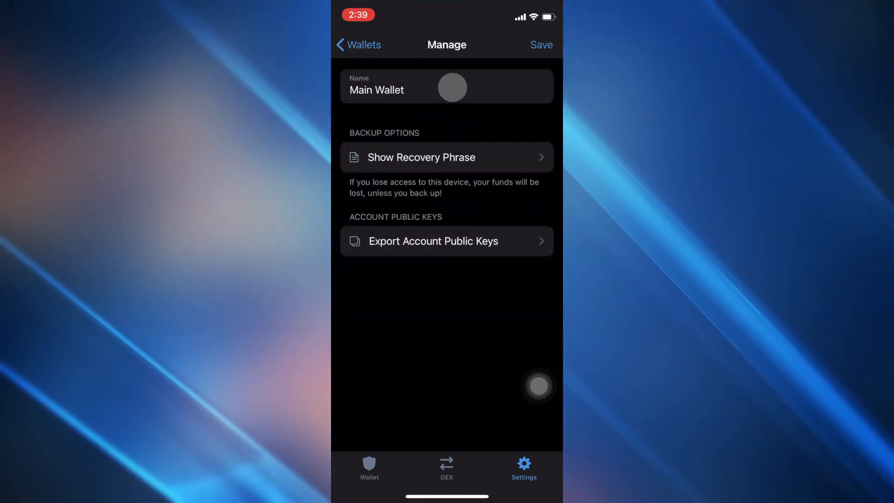
pyautogui.click(446, 157)
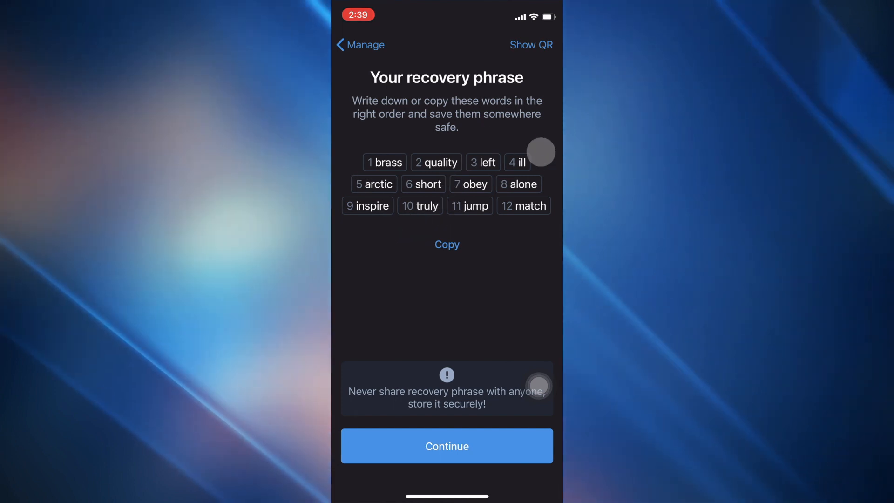
pyautogui.click(446, 446)
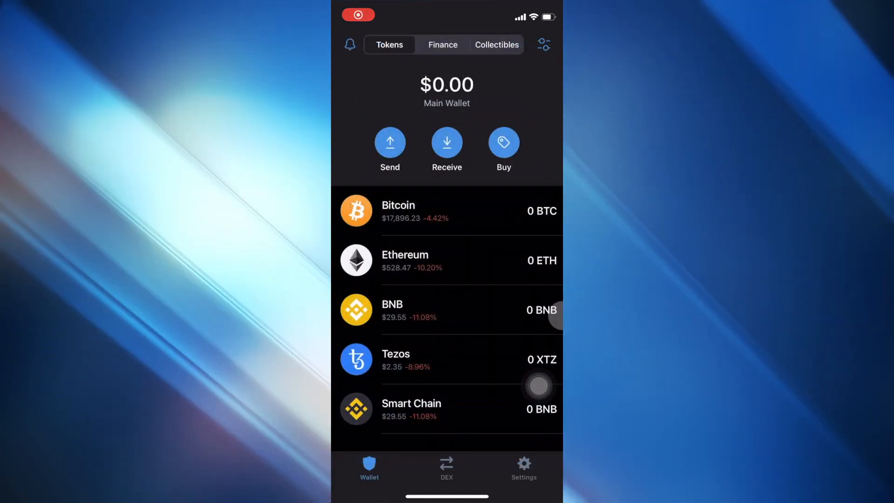